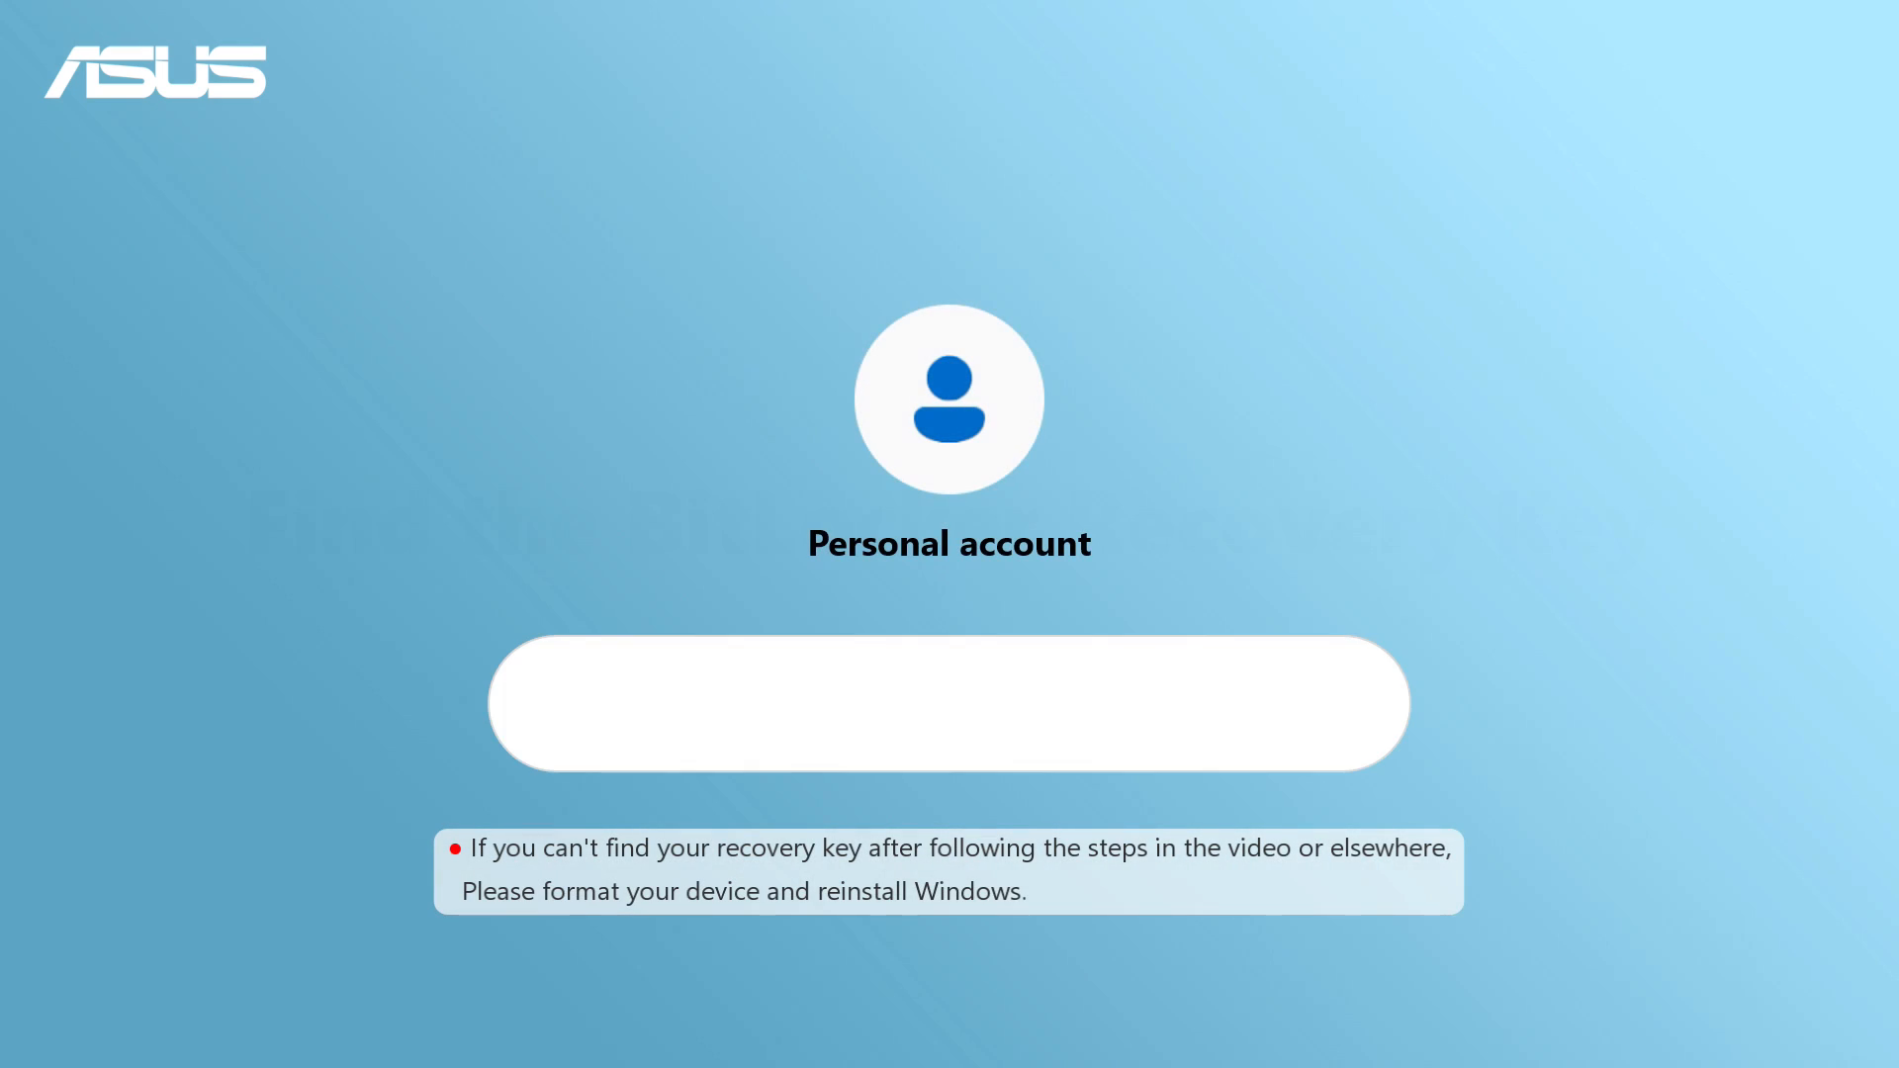
{"action": "type", "text": "HTTPs://account.microsoft.com"}
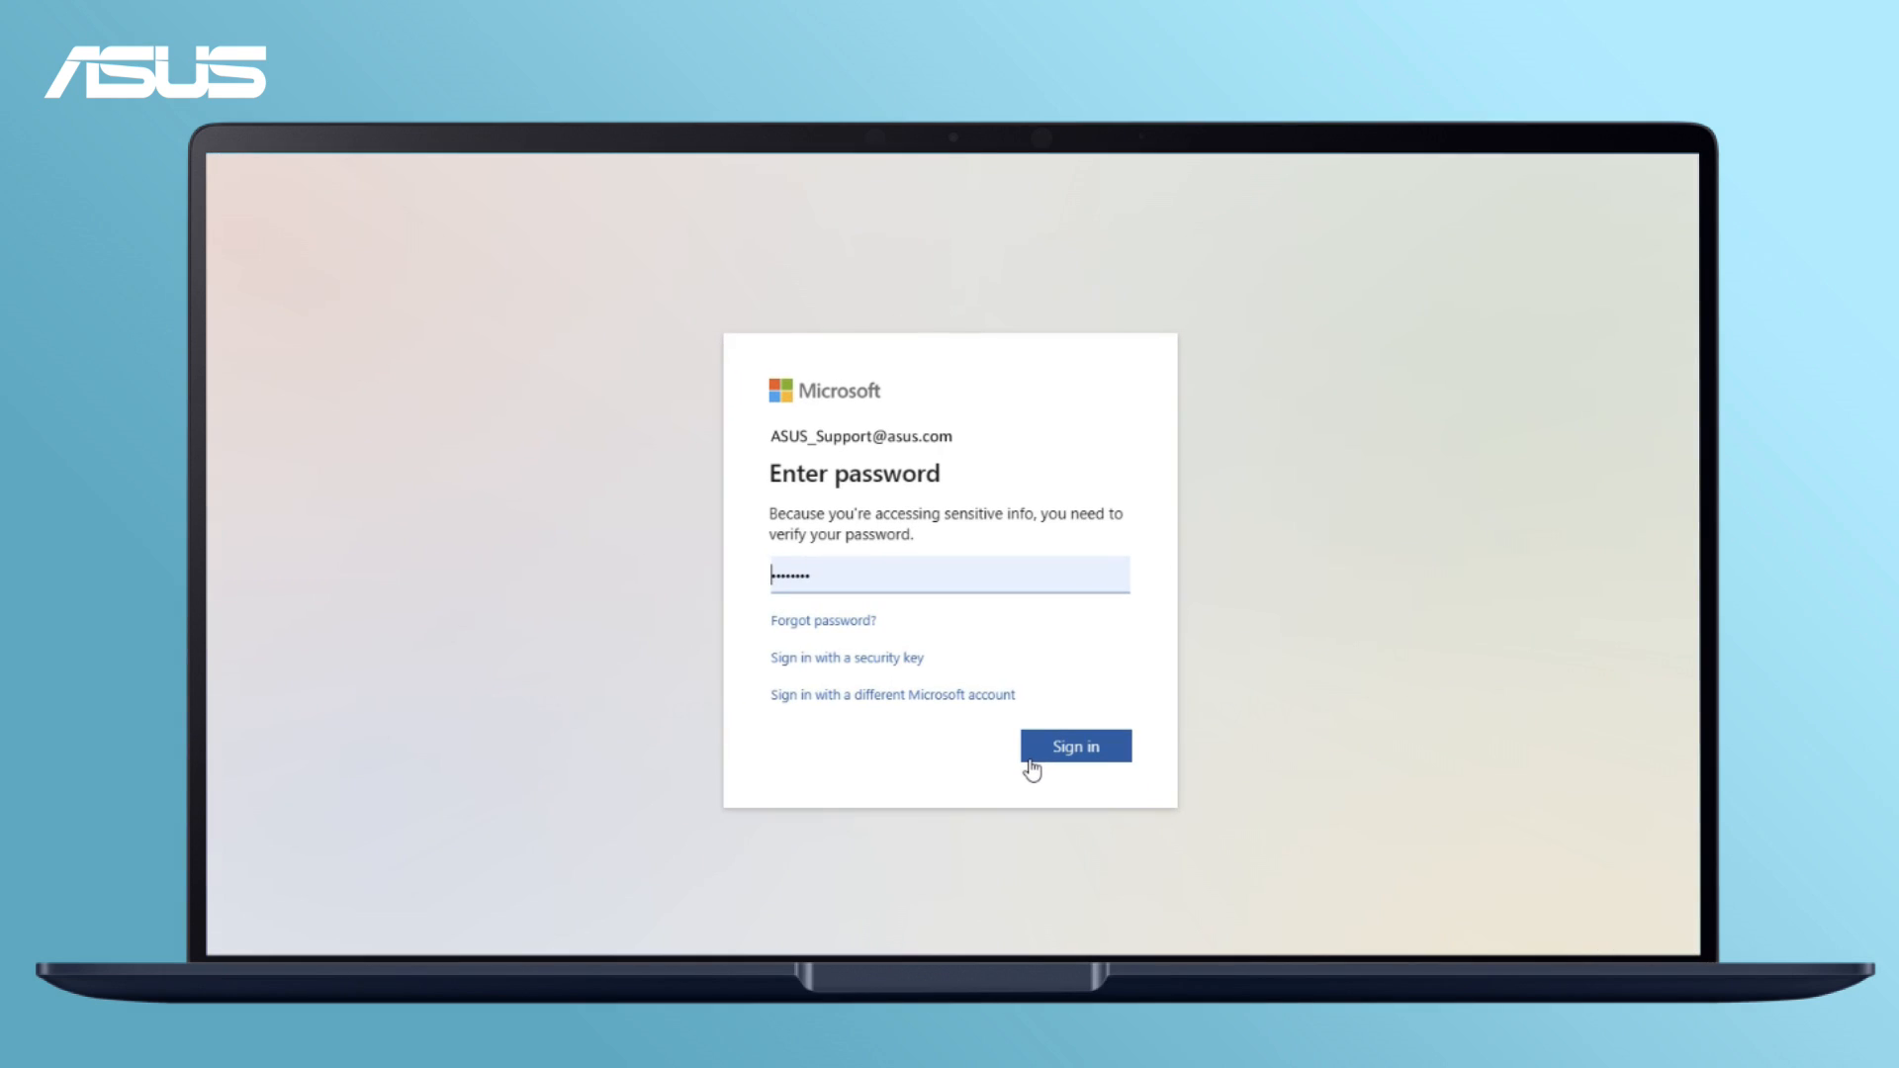
Sign in with the password and bring up BitLocker recovery keys for LAPTOP-DL3169OC.
{"action": "left_click", "coordinate": [1072, 745]}
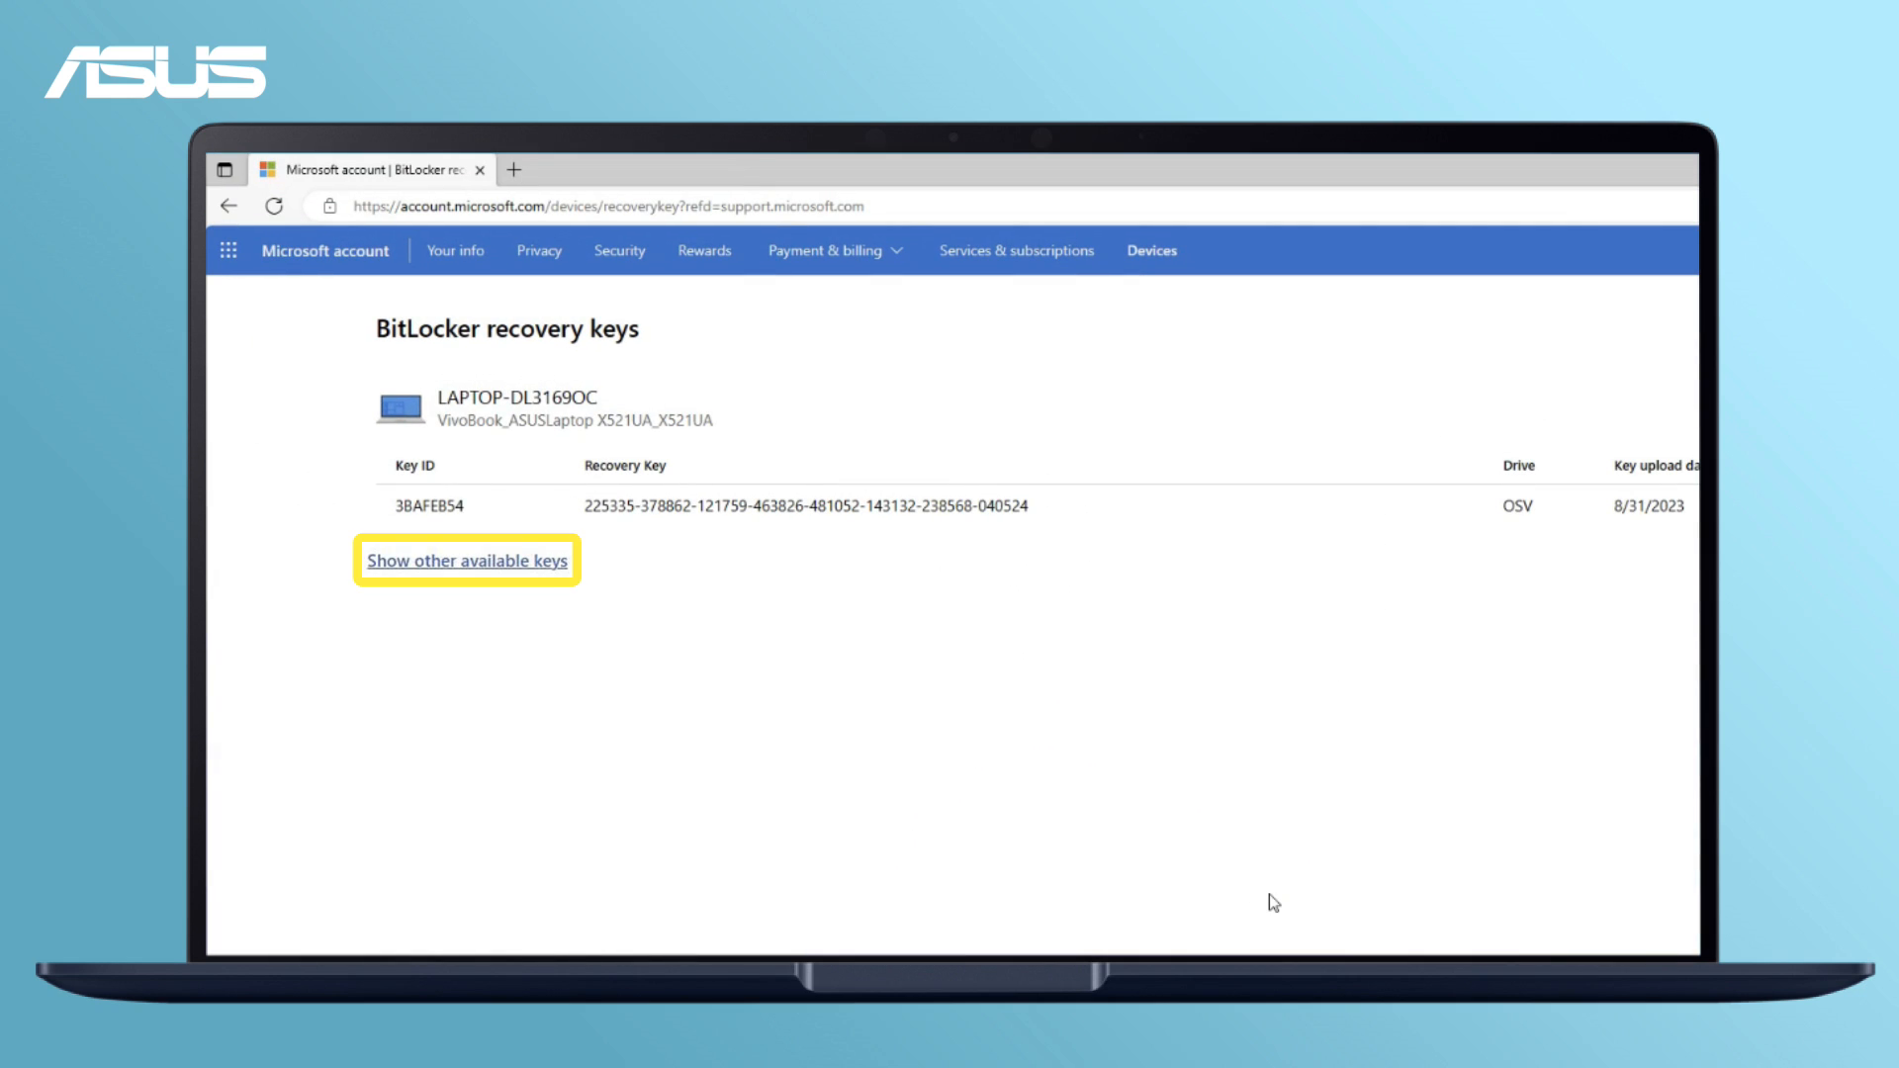
{"action": "left_click", "coordinate": [467, 562]}
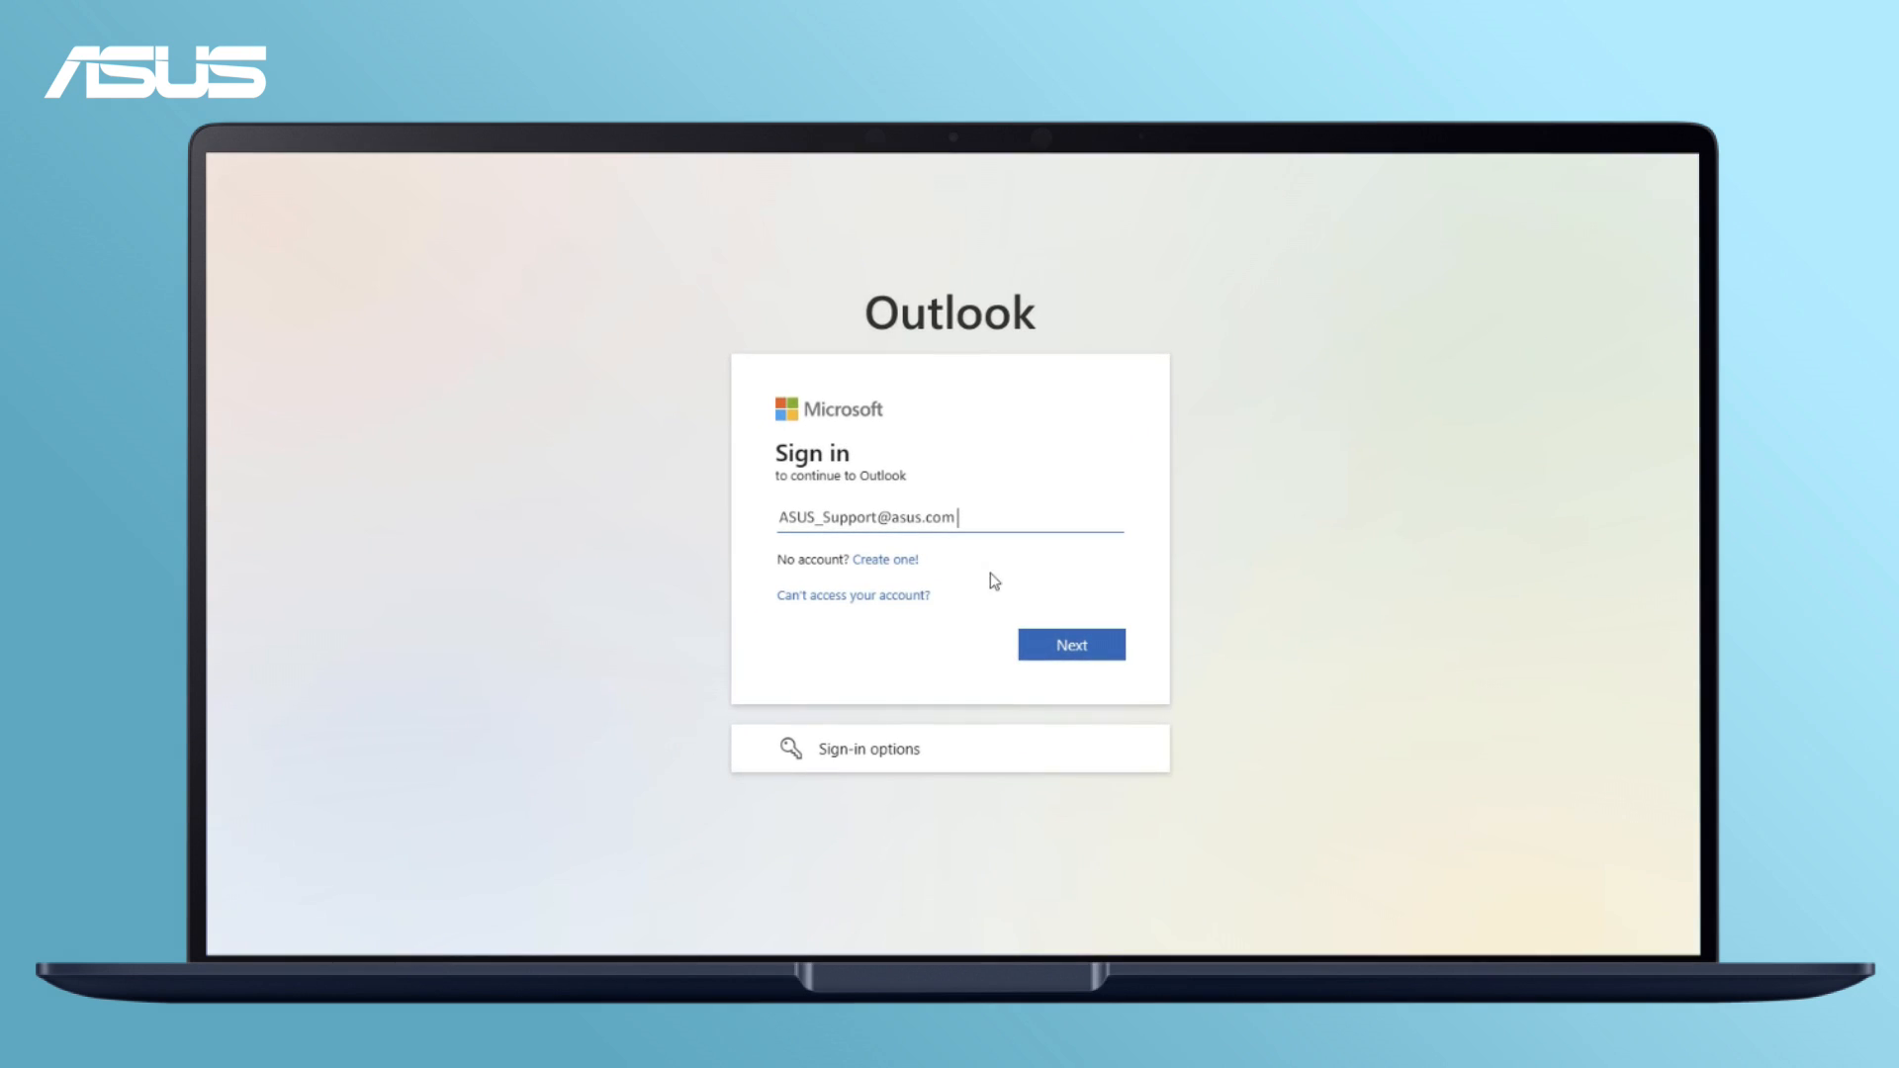
Continue sign-in with the entered support account email to reach the Outlook mailbox.
{"action": "left_click", "coordinate": [1070, 643]}
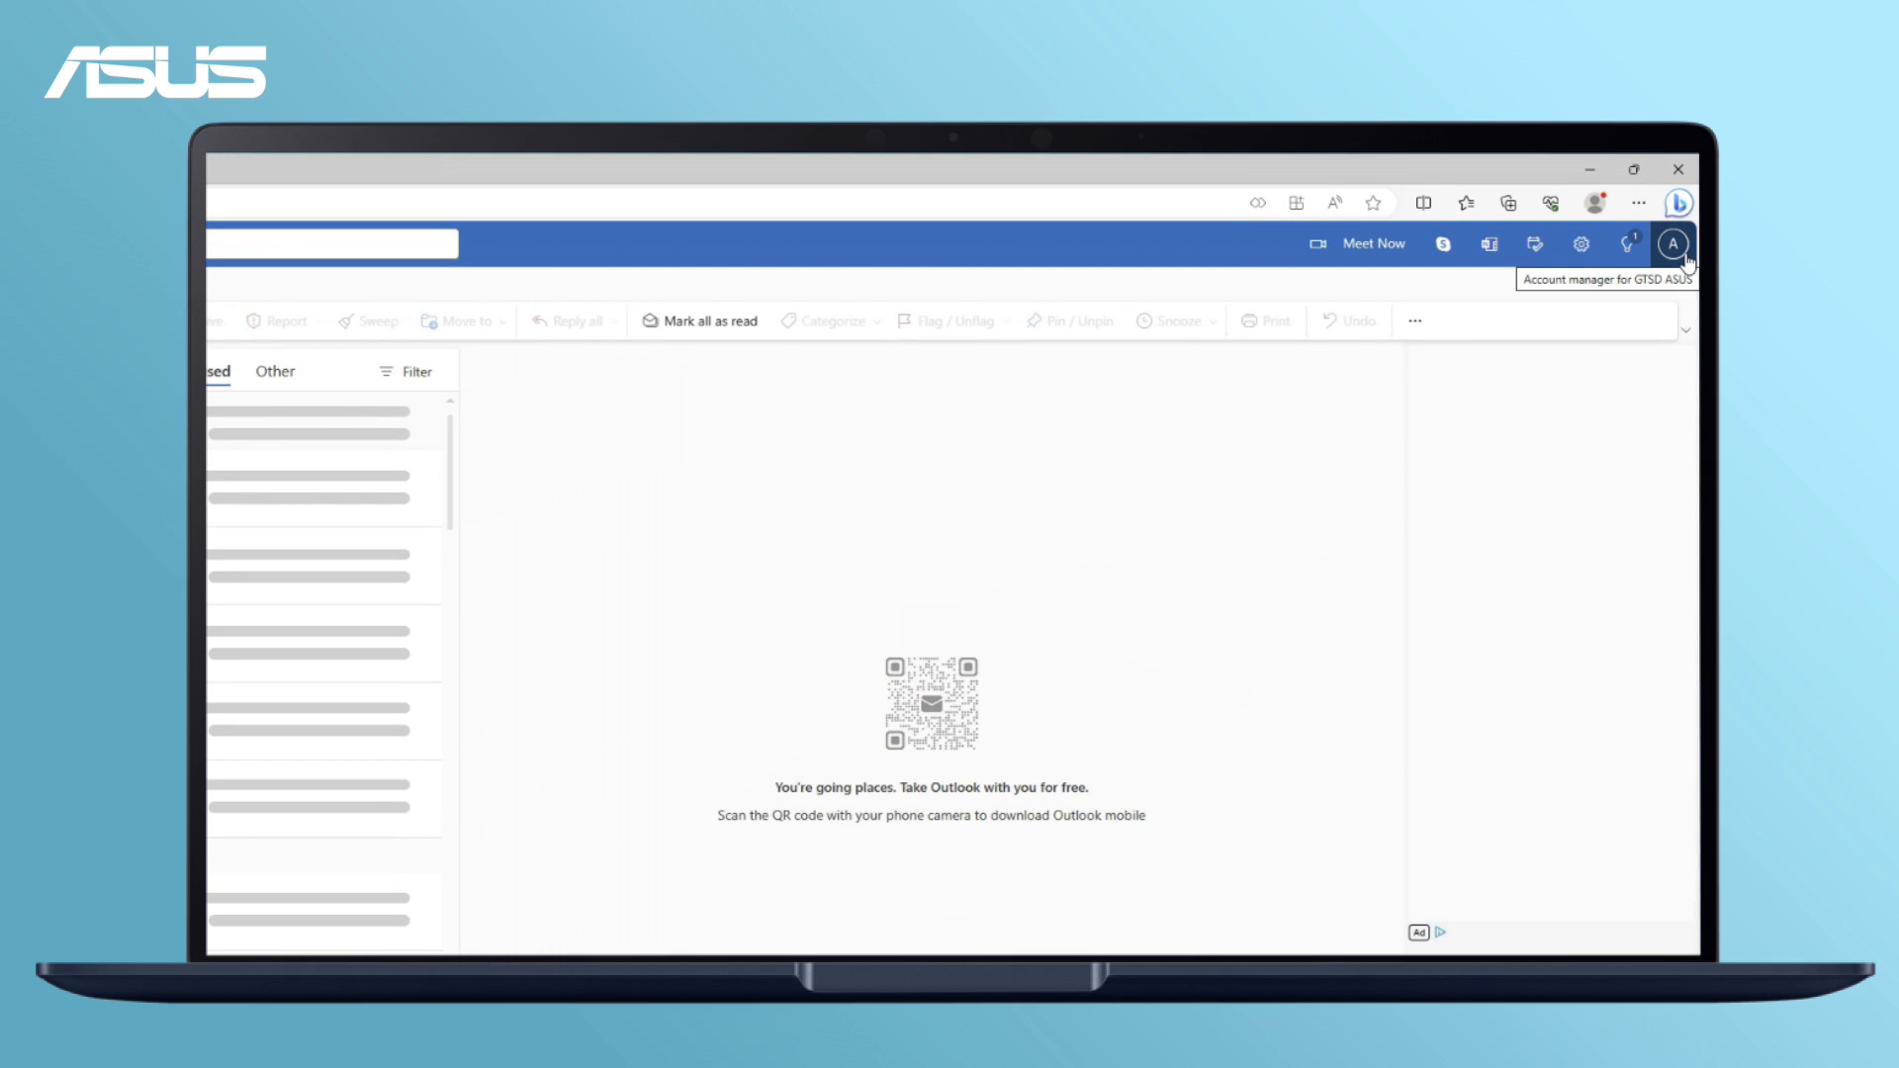
Go from the account avatar menu to My Microsoft account overview.
{"action": "left_click", "coordinate": [1676, 245]}
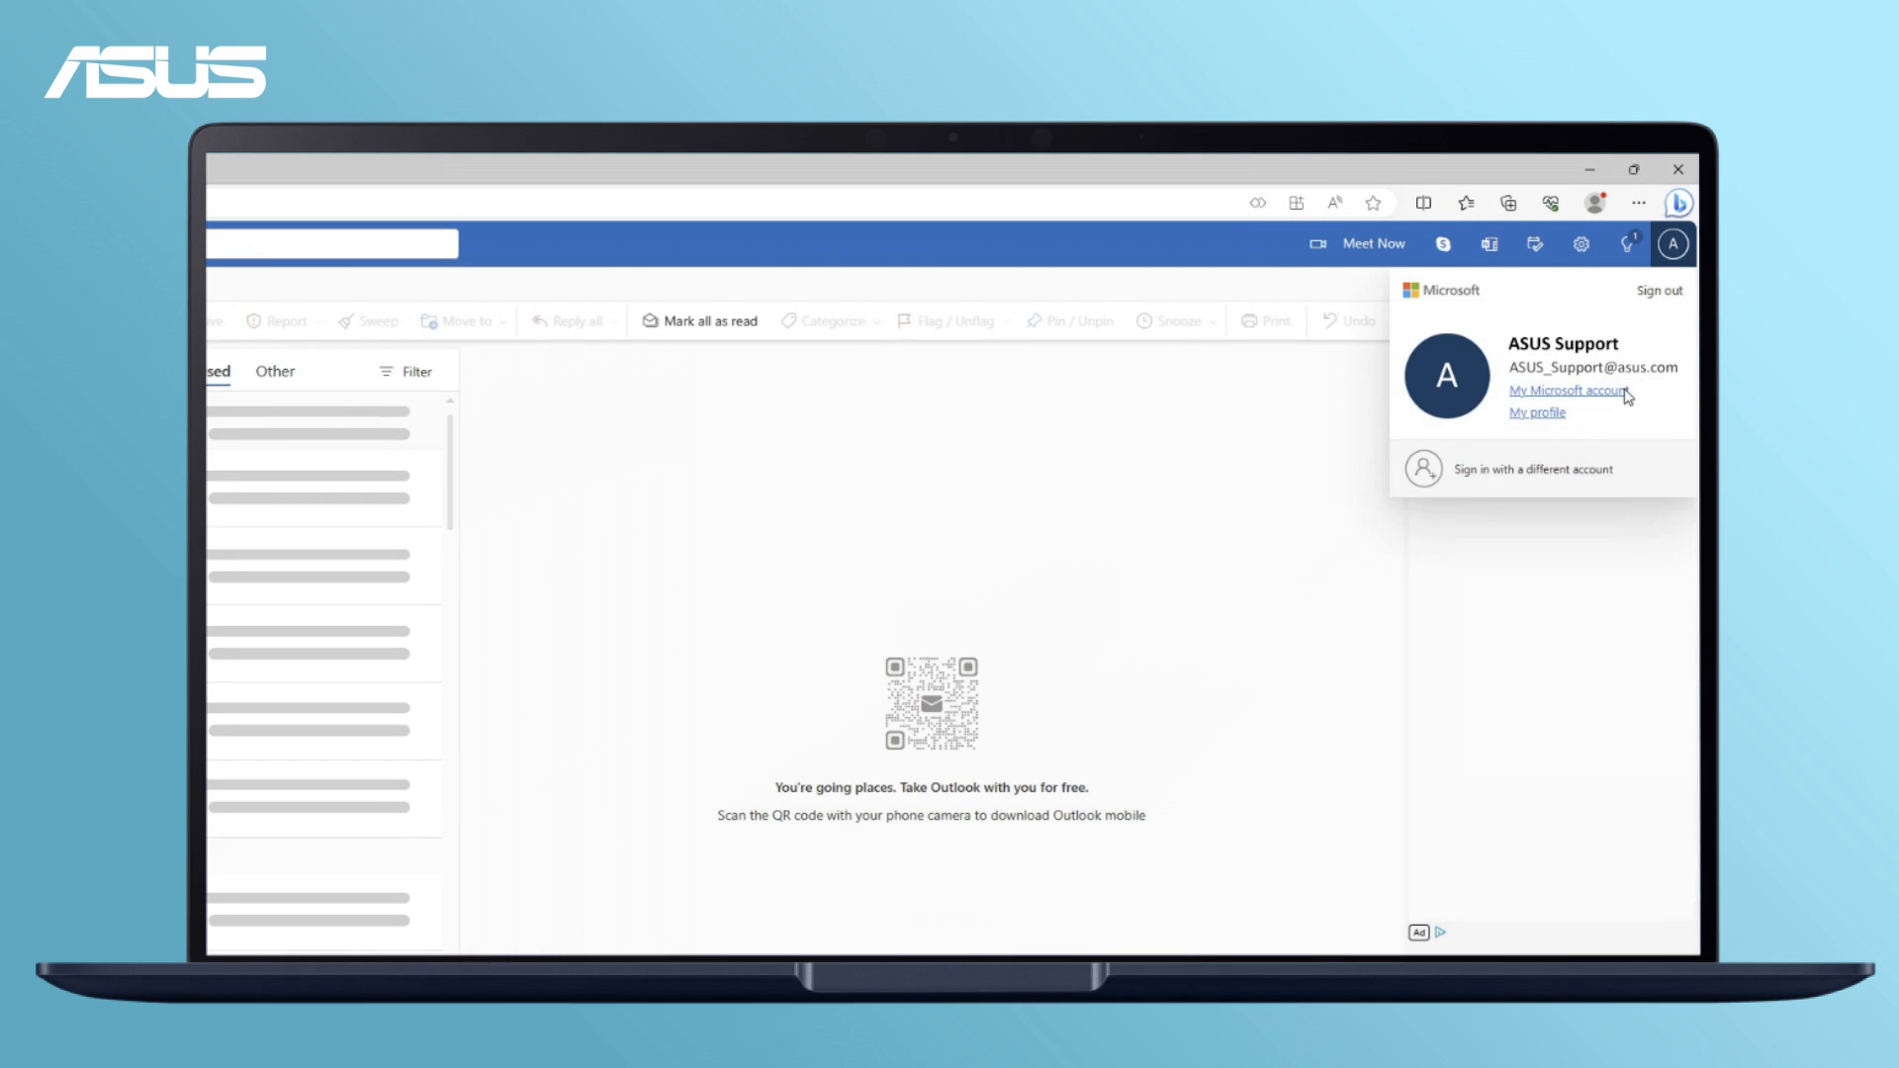
{"action": "left_click", "coordinate": [1569, 389]}
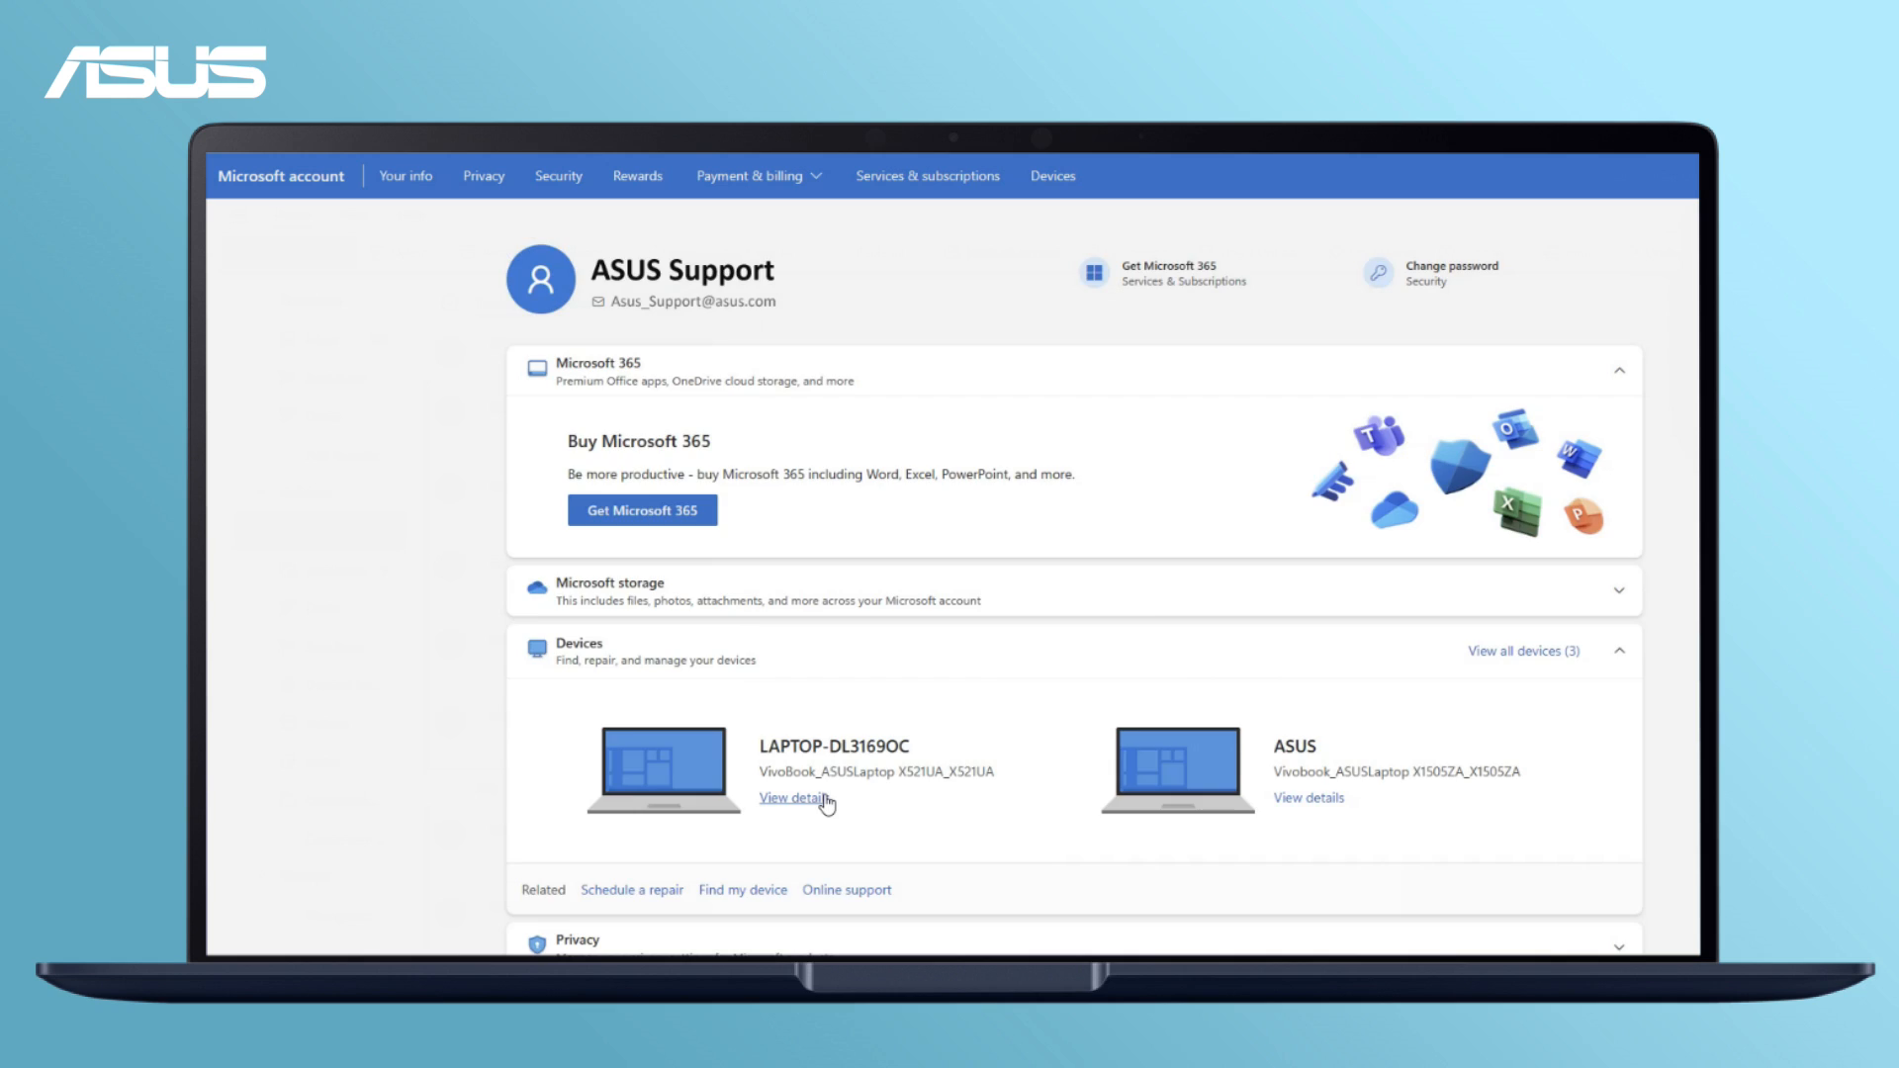
View LAPTOP-DL3169OC's details and manage its BitLocker recovery keys to reveal the key.
{"action": "left_click", "coordinate": [791, 797]}
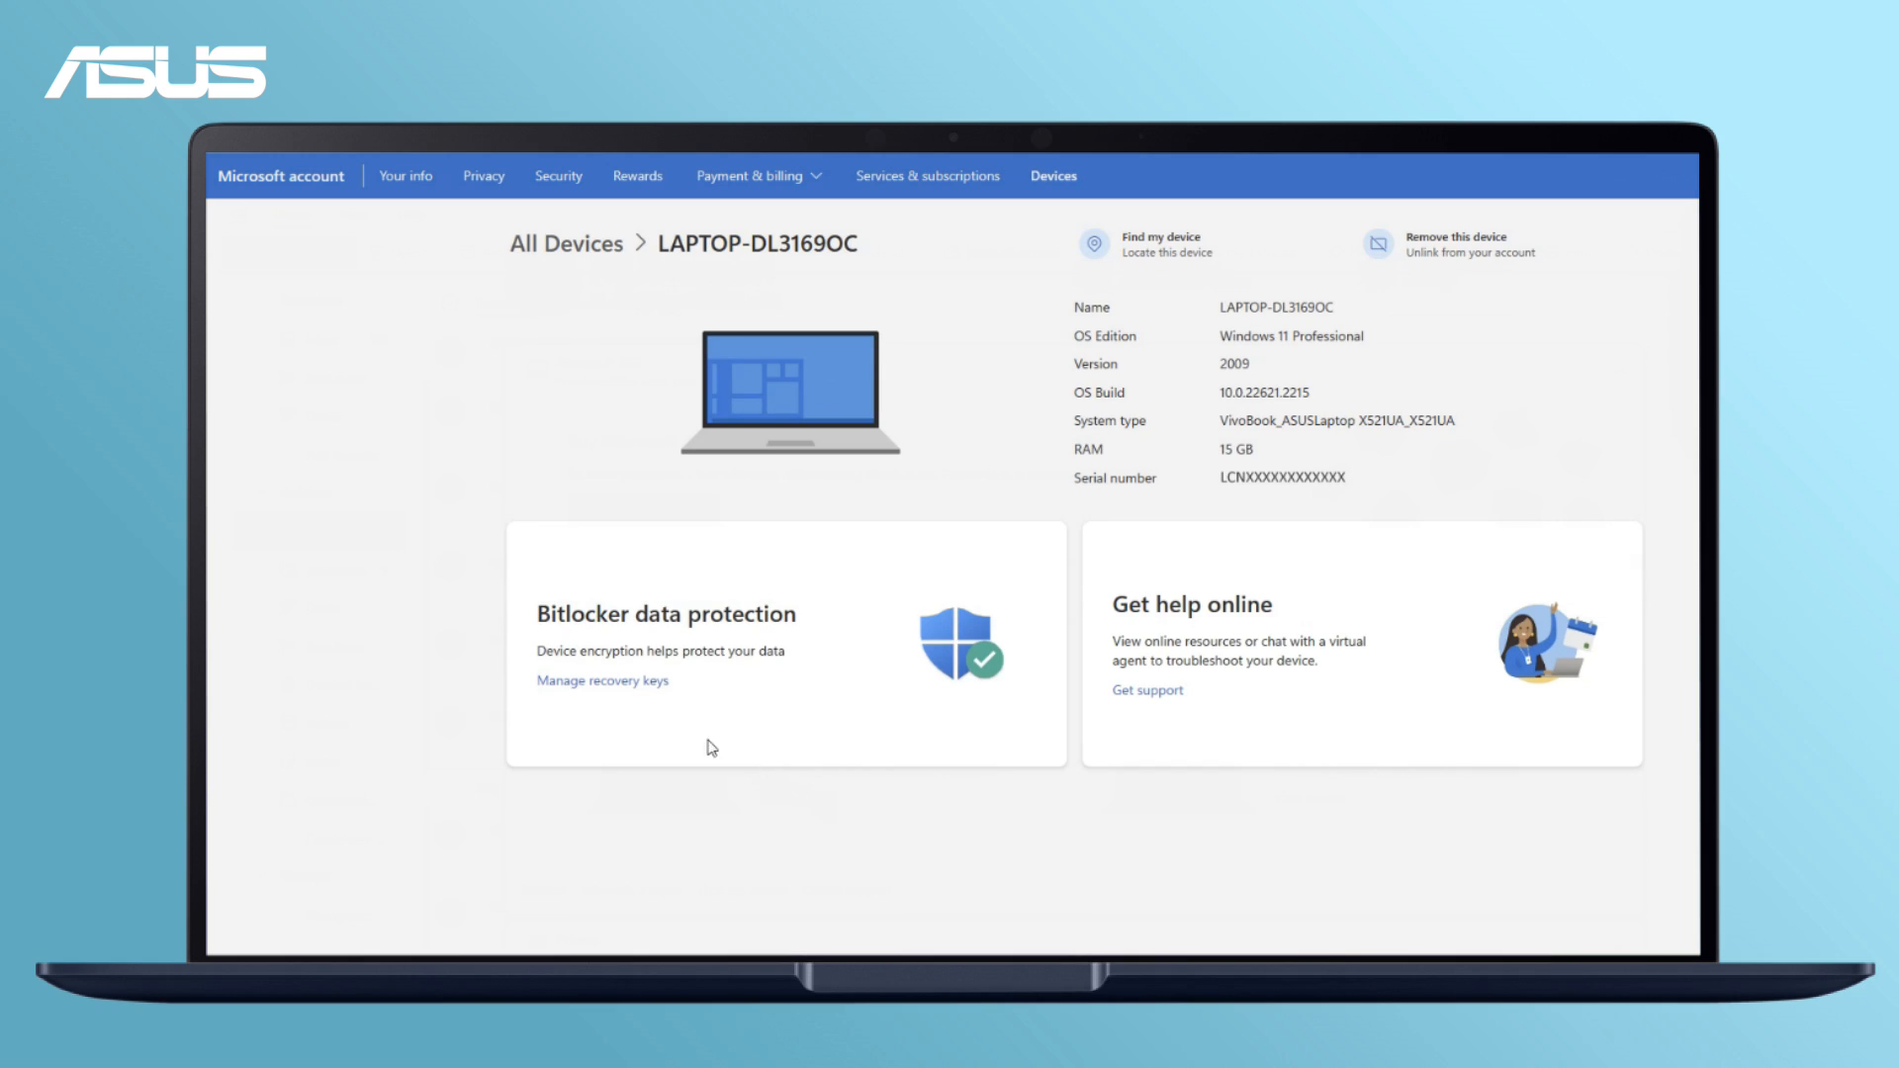
{"action": "left_click", "coordinate": [598, 679]}
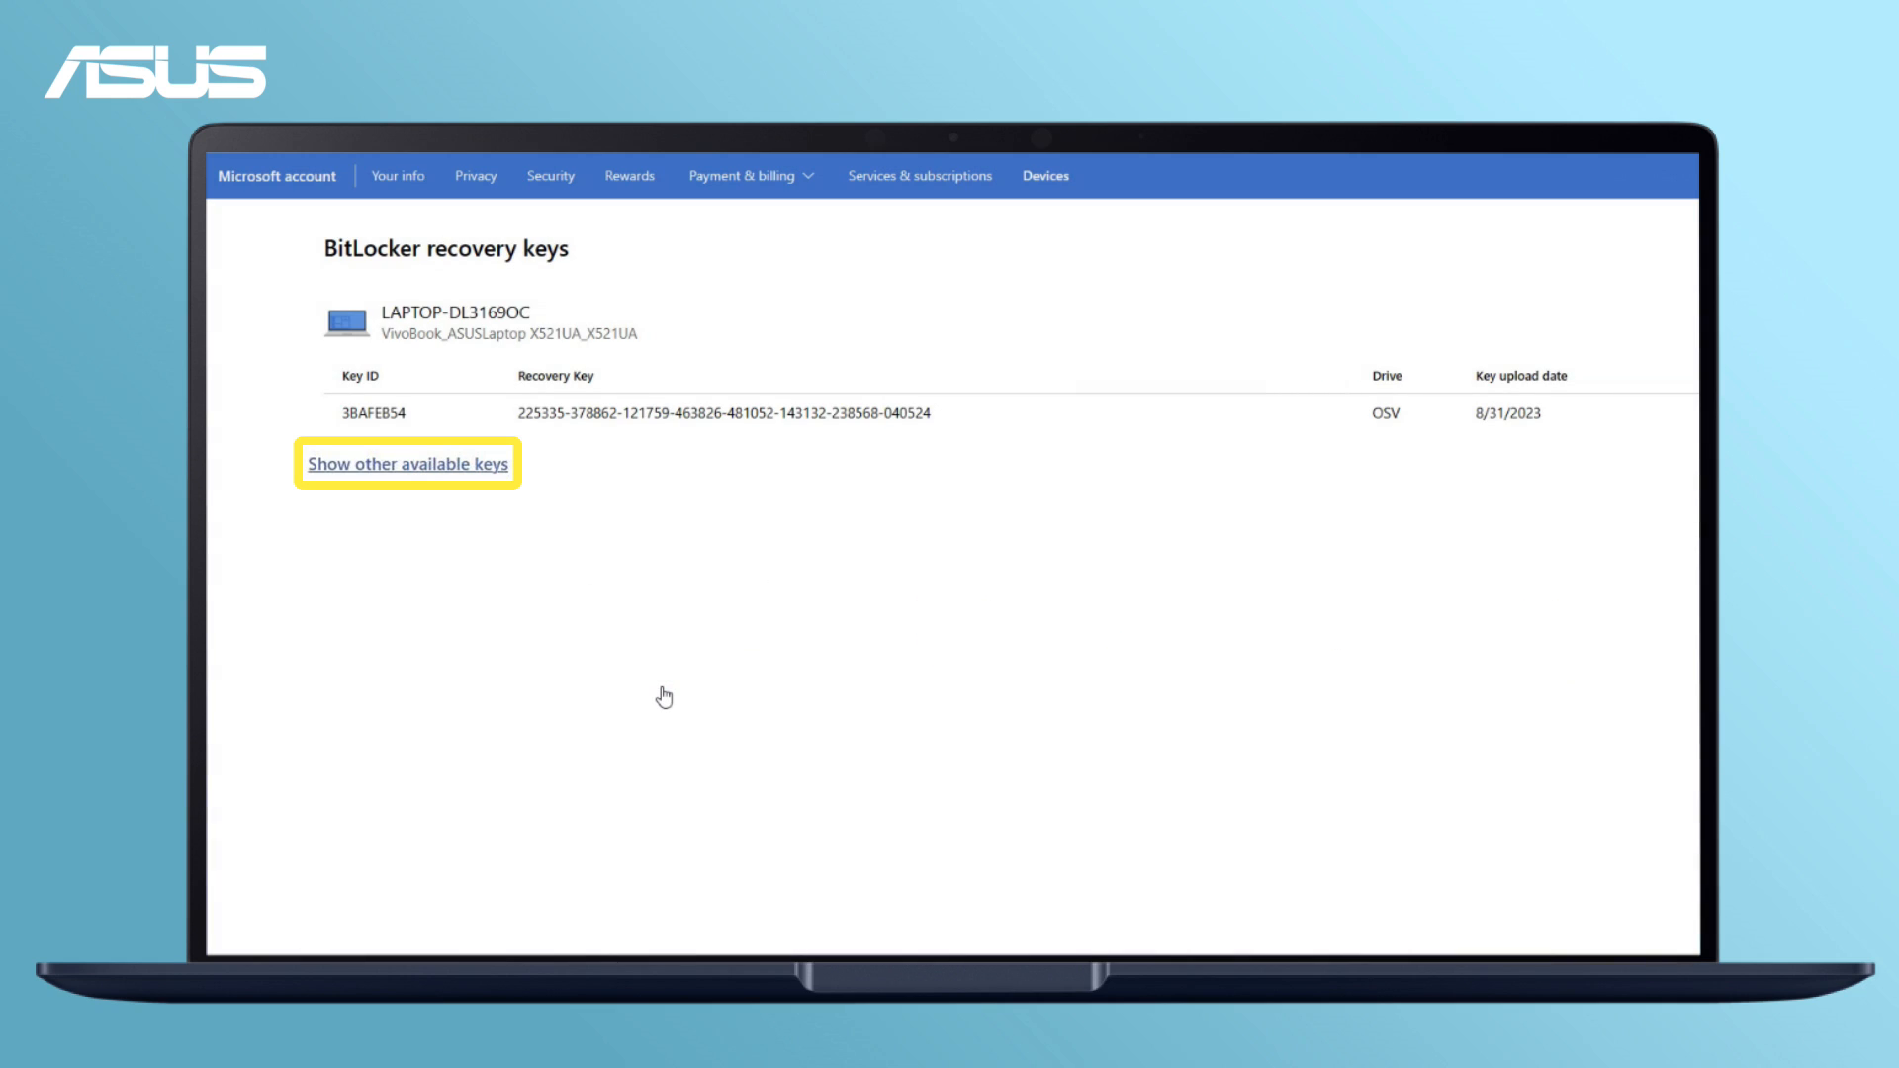
{"action": "left_click", "coordinate": [408, 462]}
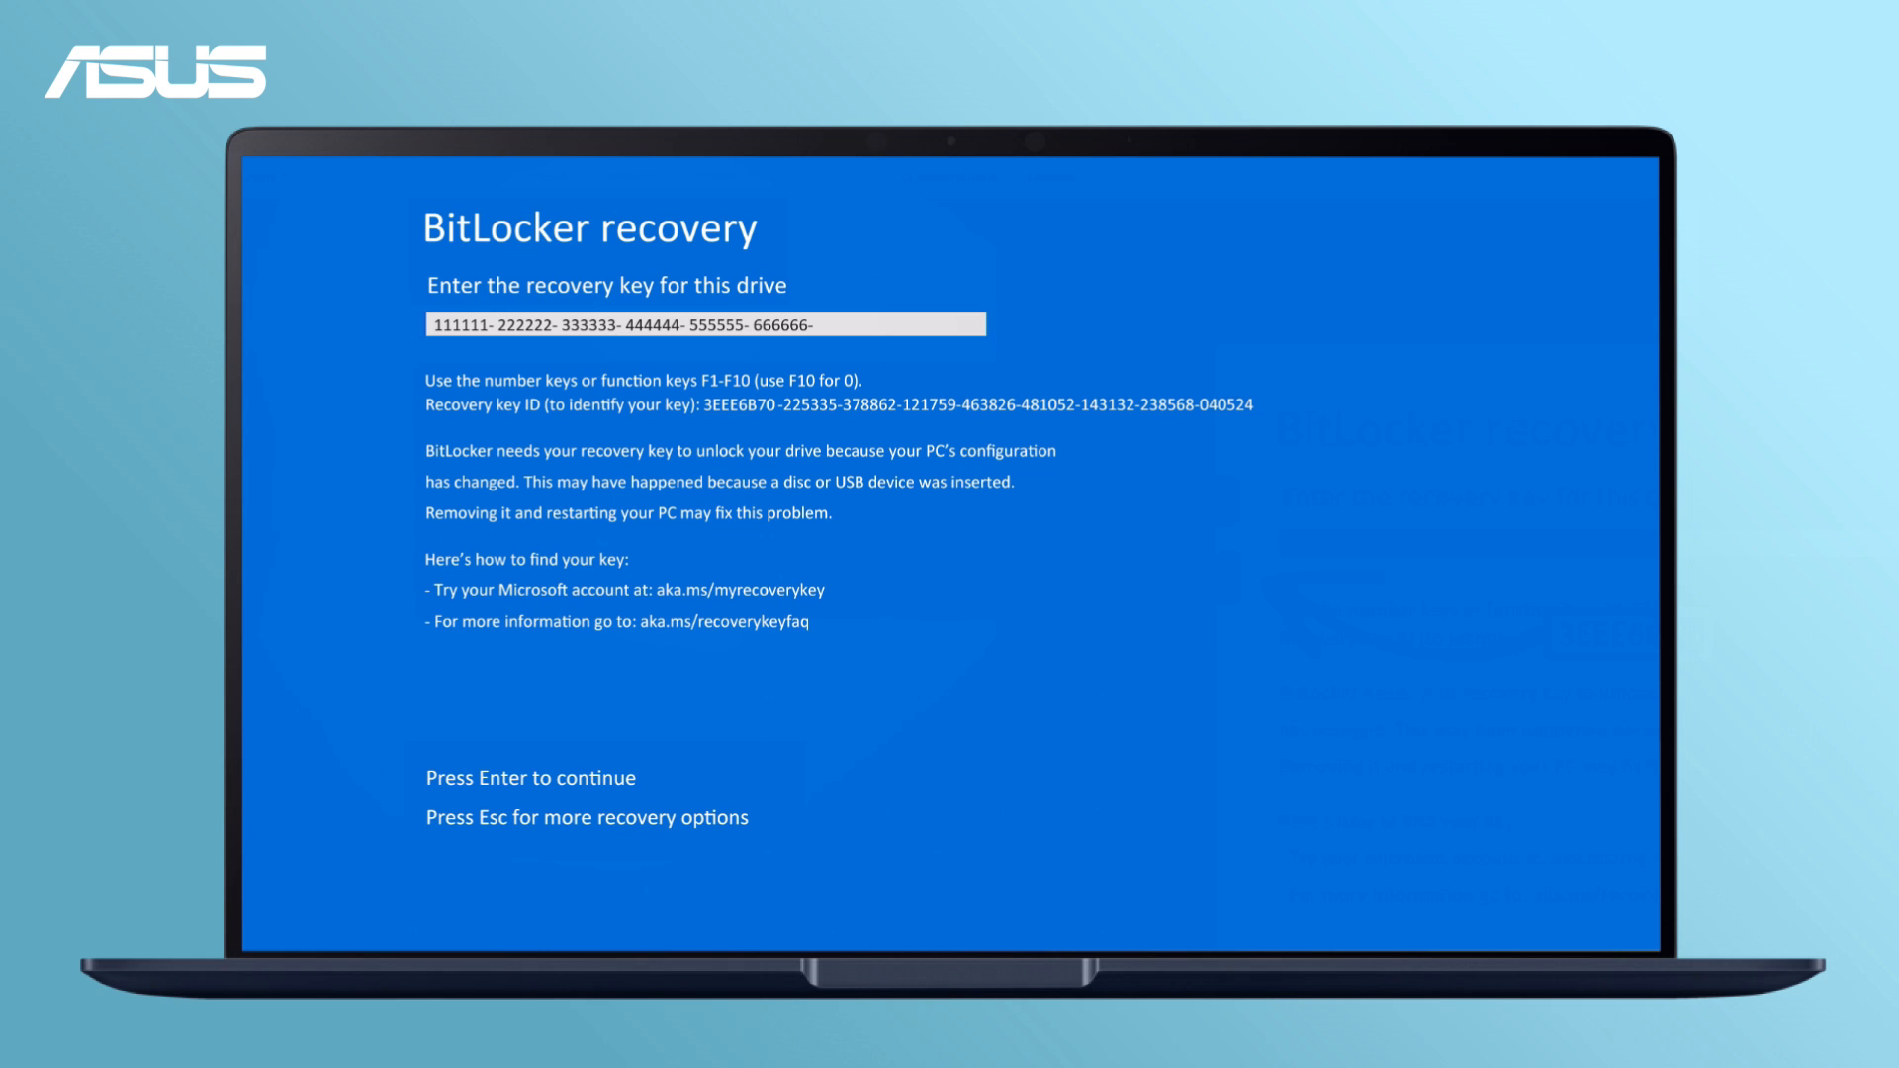
Submit the 48-digit recovery key to unlock the drive and reach the welcome screen.
{"action": "key", "text": "Enter"}
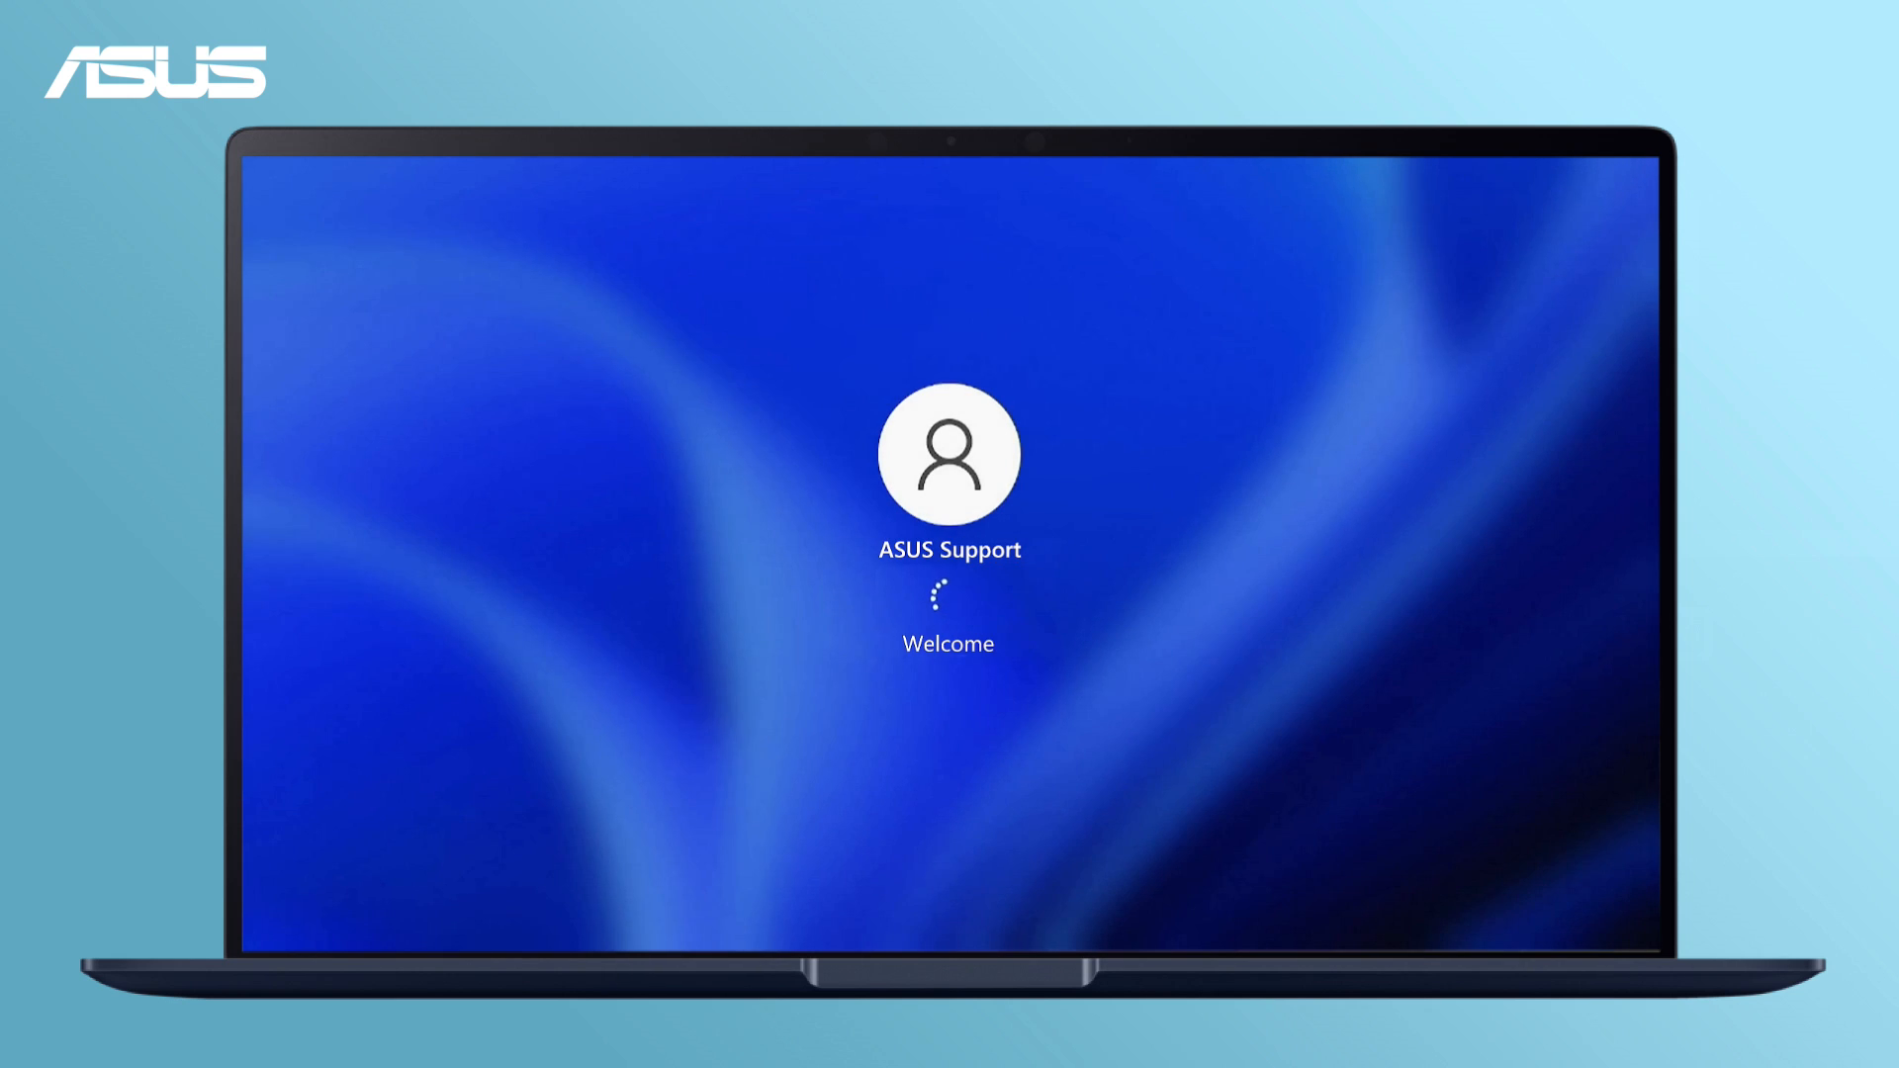